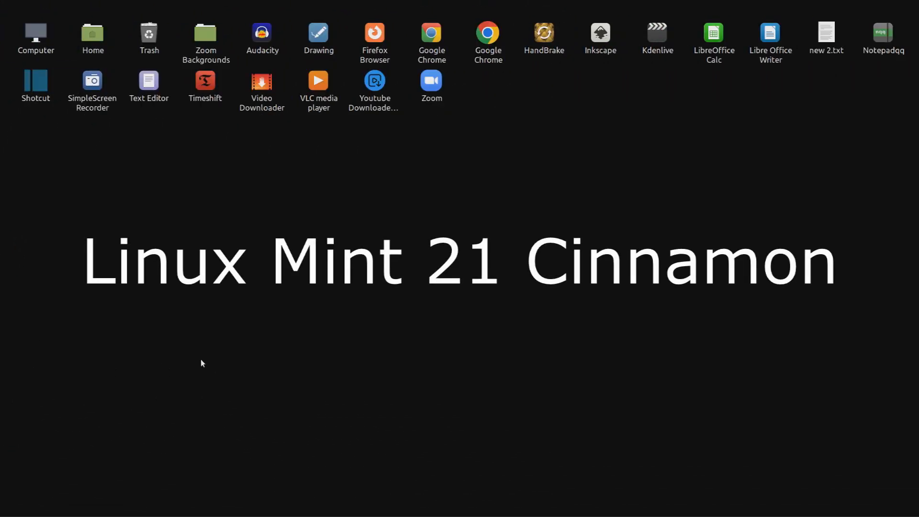
{"action": "mouse_move", "coordinate": [116, 408]}
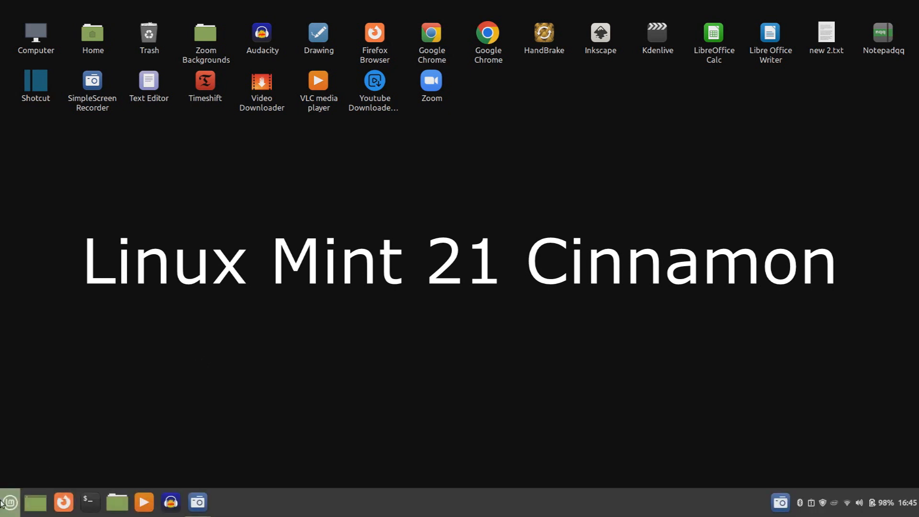
{"action": "mouse_move", "coordinate": [10, 502]}
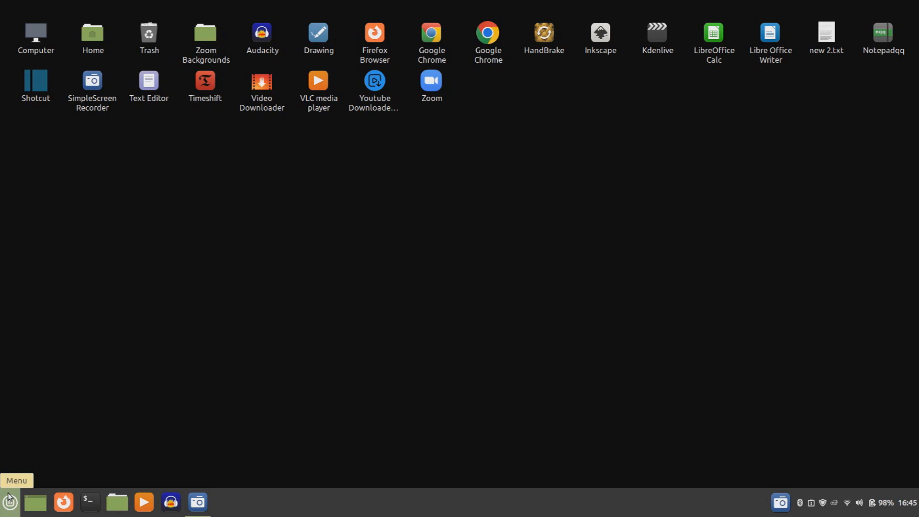
Step: Search the Cinnamon Menu for 'mouse' to narrow it to Mouse and Touchpad
{"action": "left_click", "coordinate": [9, 502]}
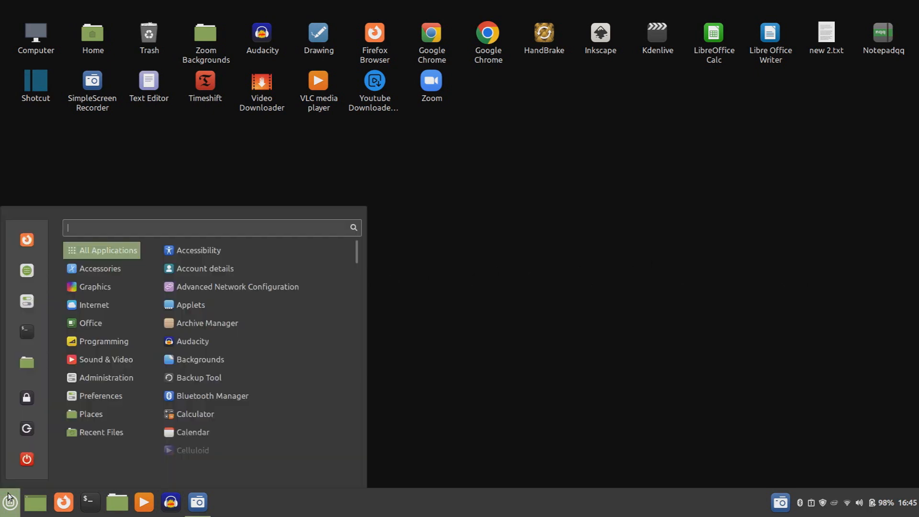
{"action": "mouse_move", "coordinate": [114, 248]}
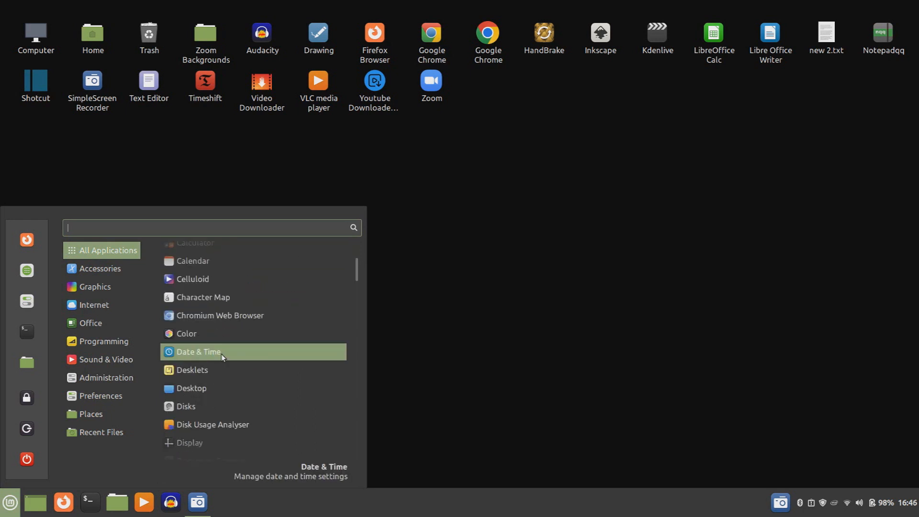
{"action": "scroll", "scroll_direction": "down", "scroll_amount": 3}
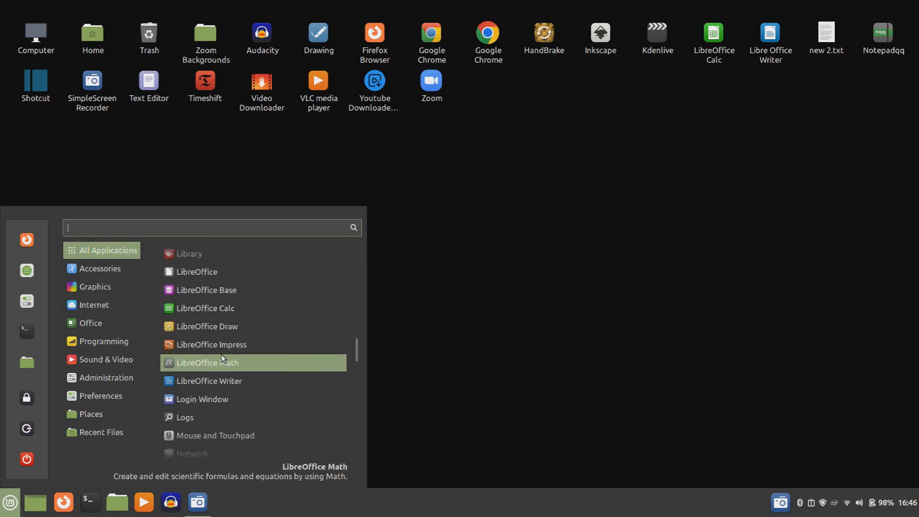
{"action": "scroll", "scroll_direction": "down", "scroll_amount": 3}
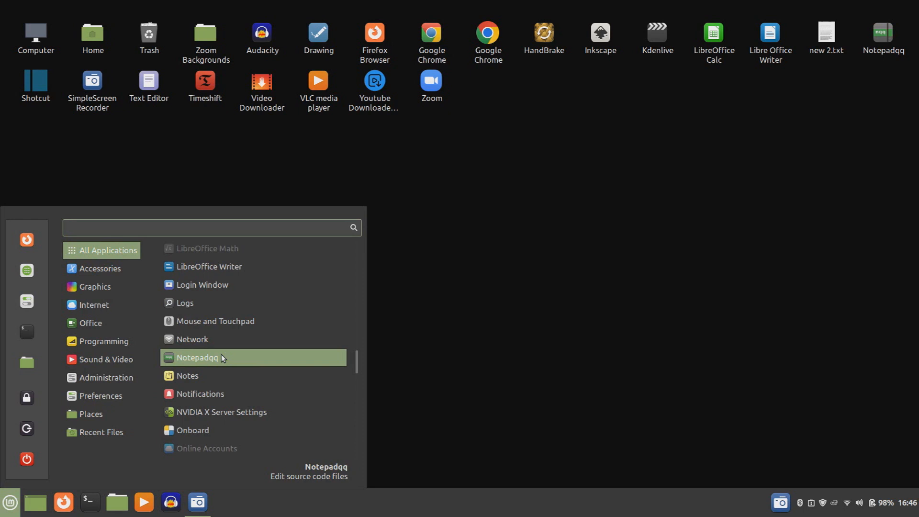
{"action": "mouse_move", "coordinate": [215, 321]}
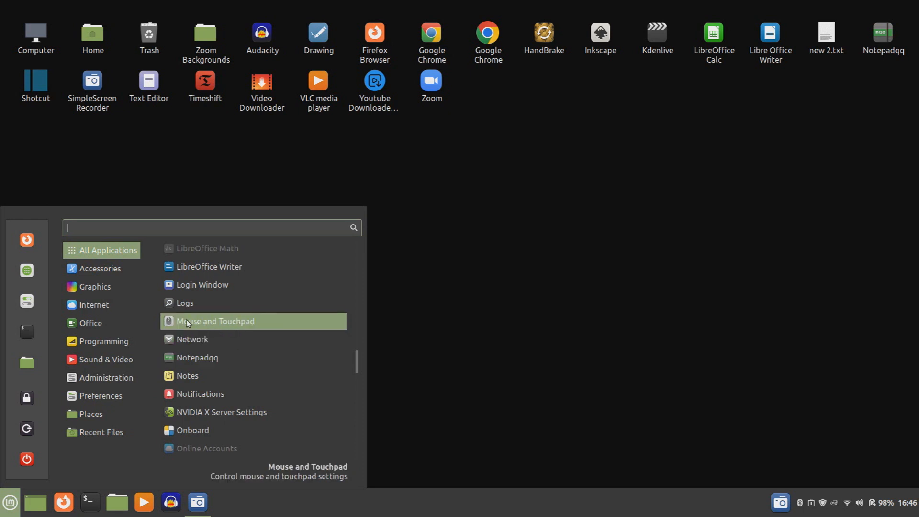
{"action": "mouse_move", "coordinate": [270, 324]}
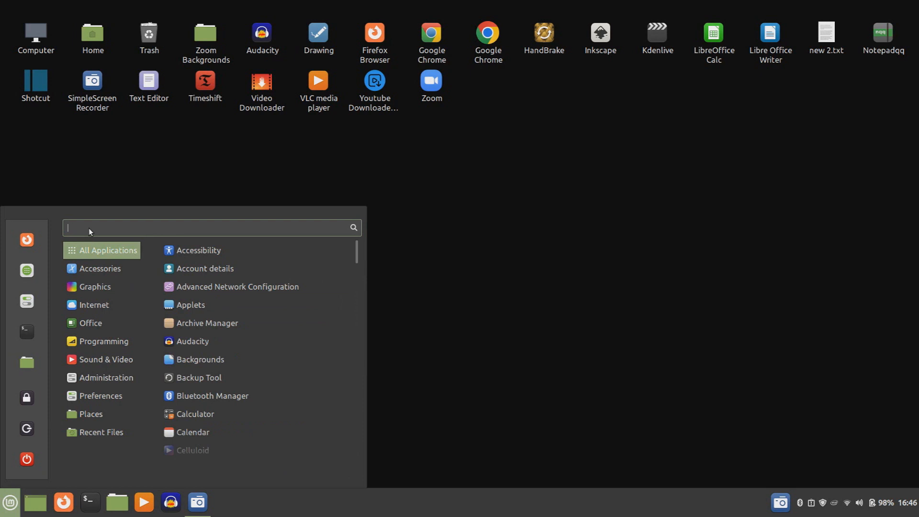
{"action": "type", "text": "mouse"}
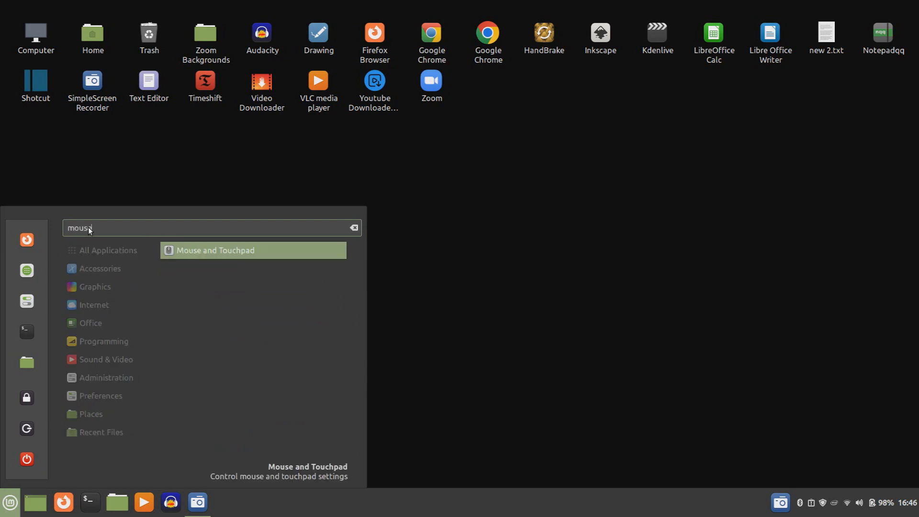
{"action": "mouse_move", "coordinate": [290, 255]}
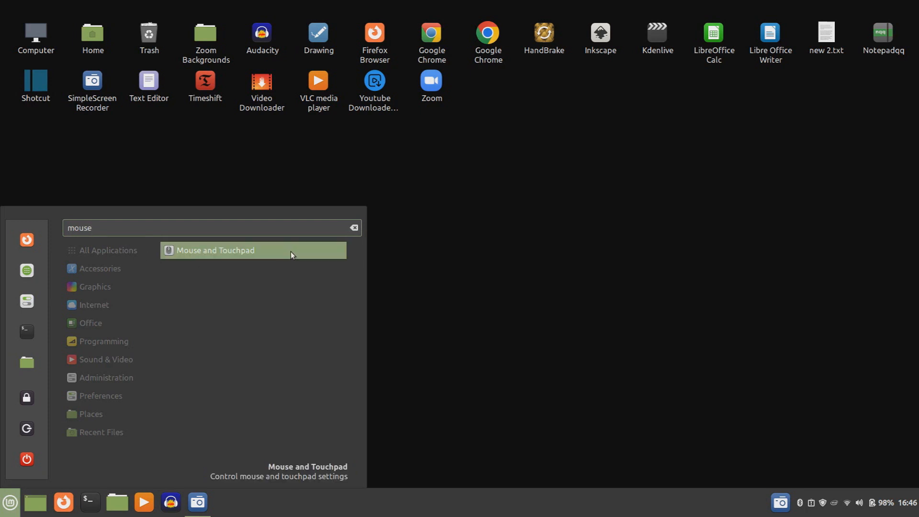
Step: Launch Mouse and Touchpad and enable showing the pointer position on Control press
{"action": "left_click", "coordinate": [252, 251]}
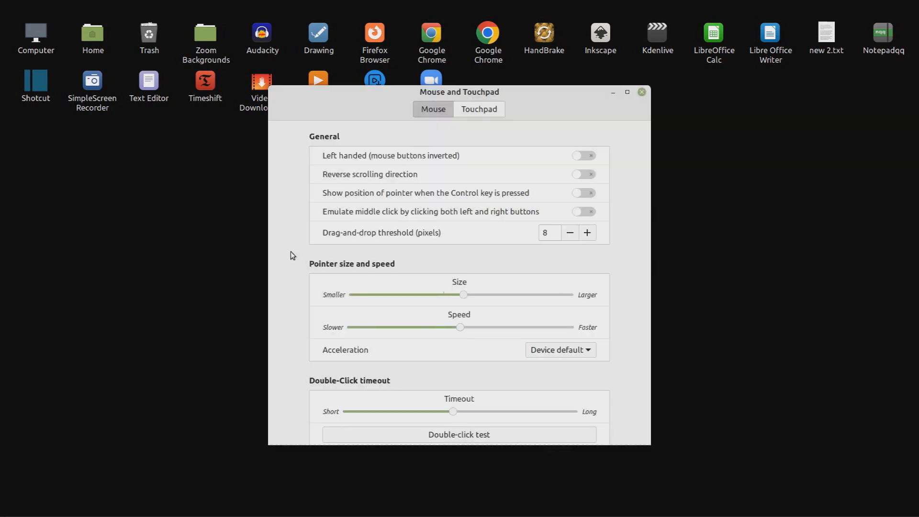
{"action": "mouse_move", "coordinate": [491, 132]}
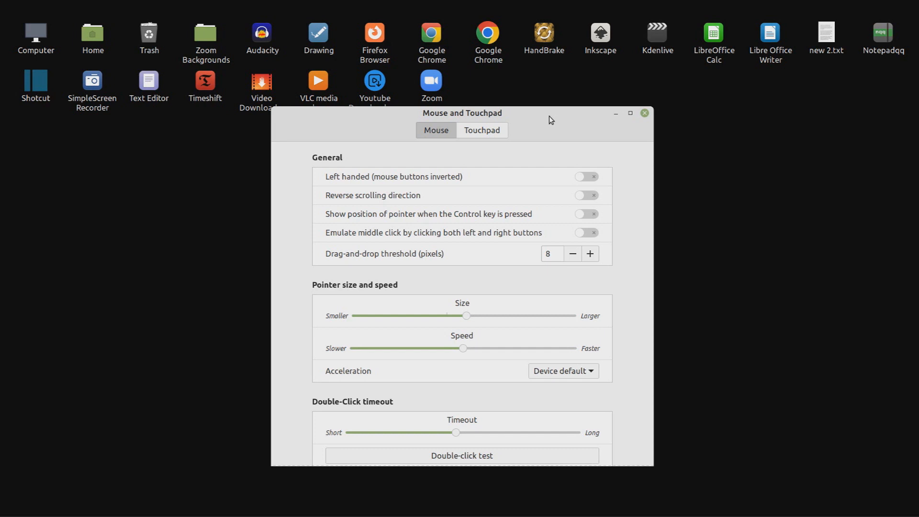
{"action": "mouse_move", "coordinate": [532, 196]}
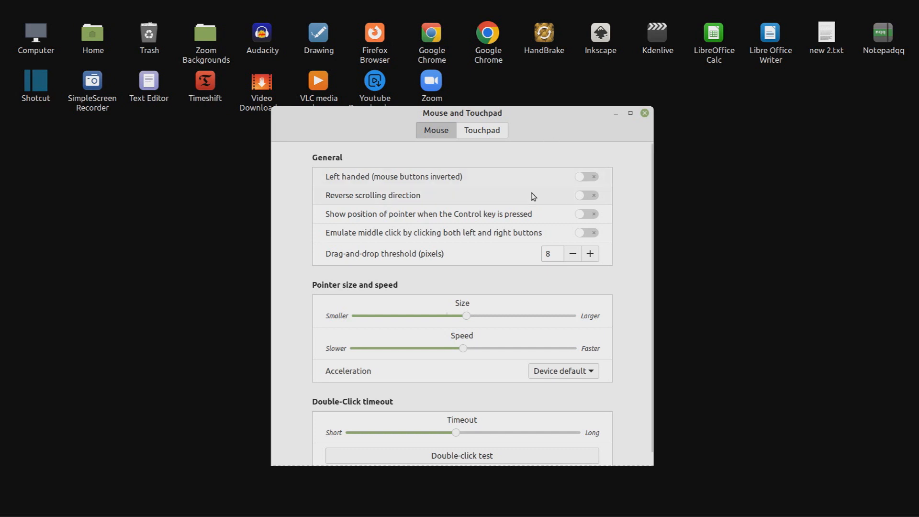
{"action": "mouse_move", "coordinate": [559, 227]}
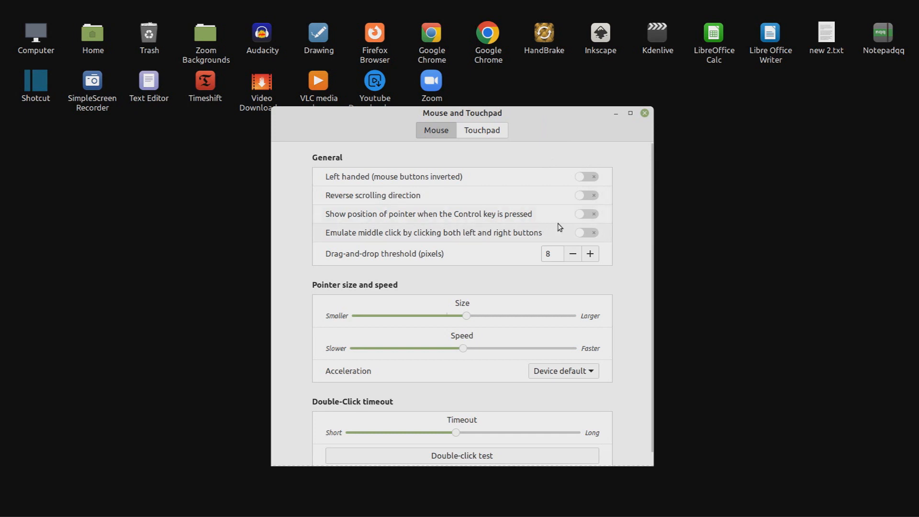
{"action": "mouse_move", "coordinate": [584, 221]}
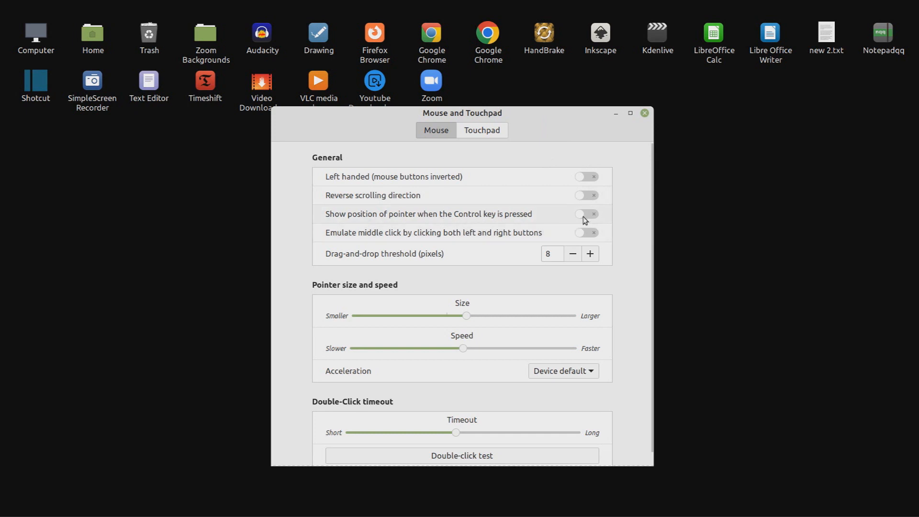
{"action": "left_click", "coordinate": [586, 213]}
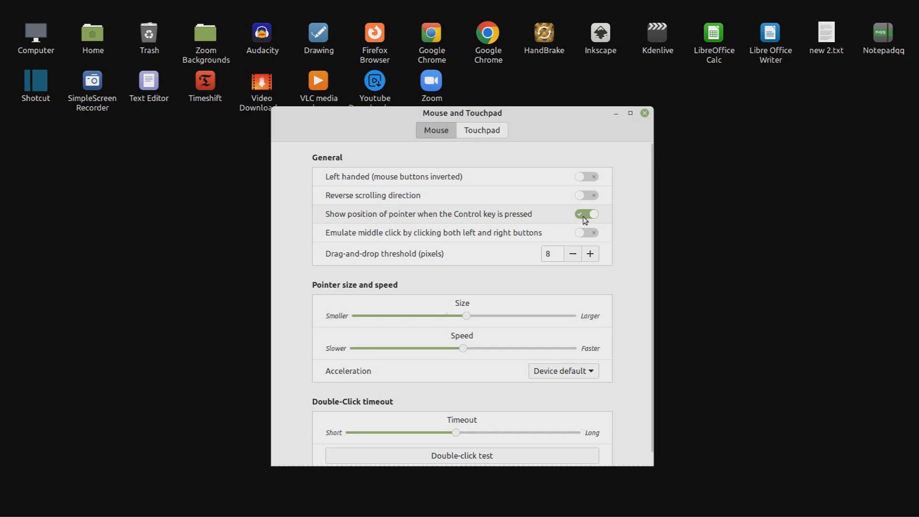
{"action": "mouse_move", "coordinate": [592, 233]}
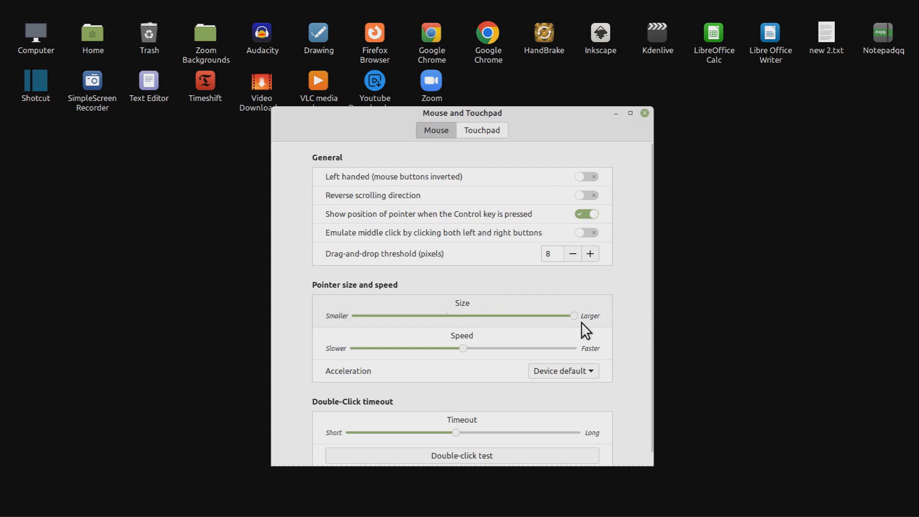
{"action": "mouse_move", "coordinate": [546, 402]}
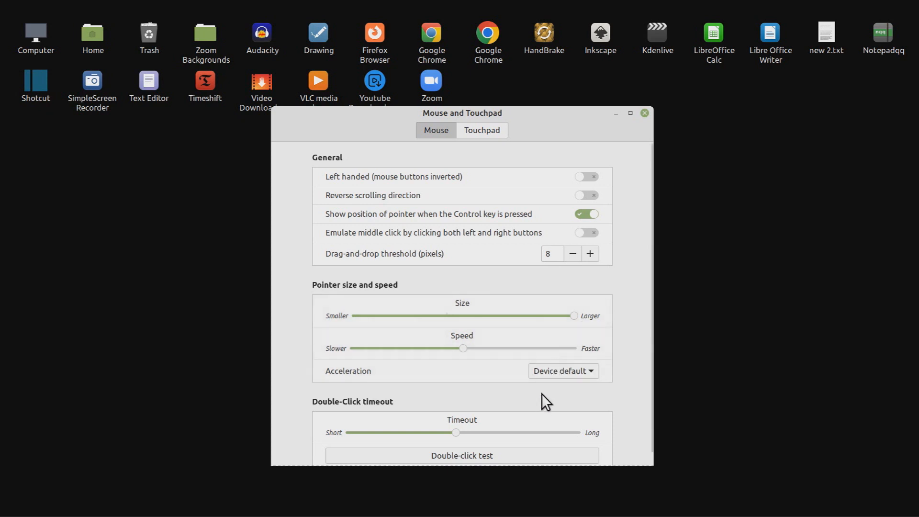
{"action": "mouse_move", "coordinate": [523, 452]}
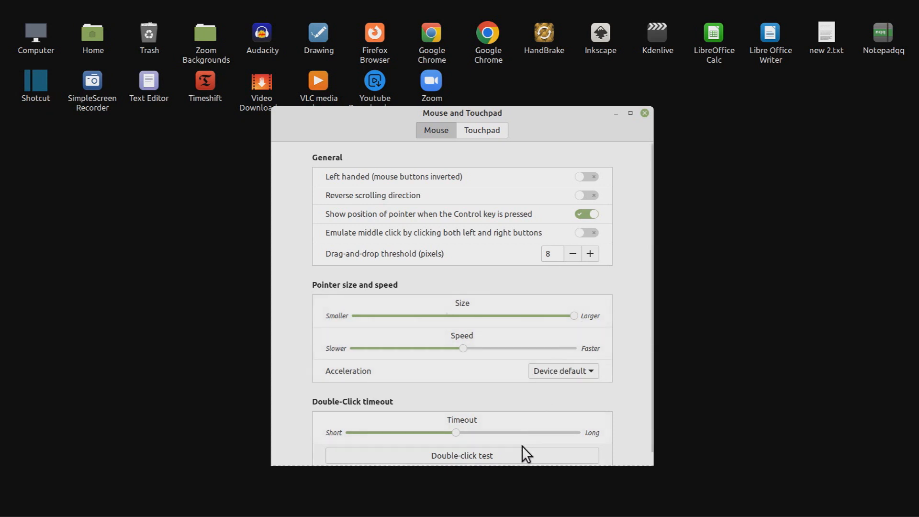
{"action": "mouse_move", "coordinate": [484, 242]}
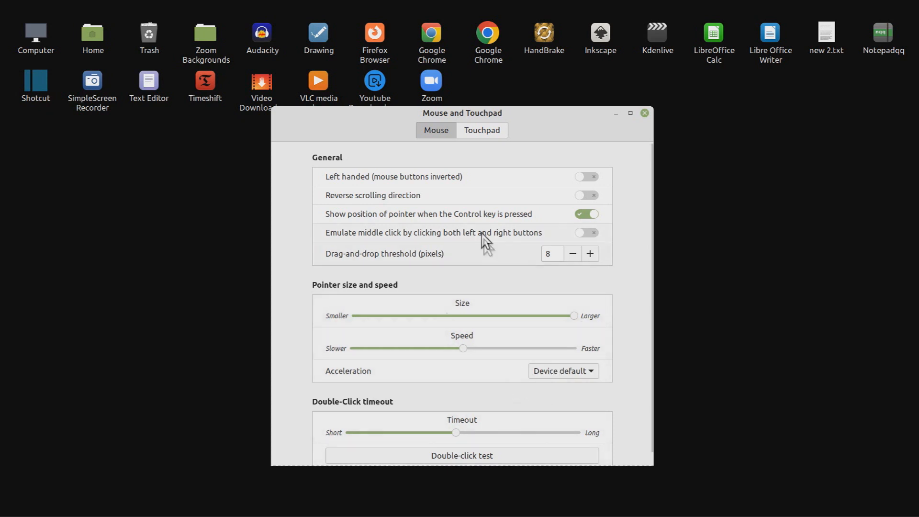
{"action": "mouse_move", "coordinate": [475, 138]}
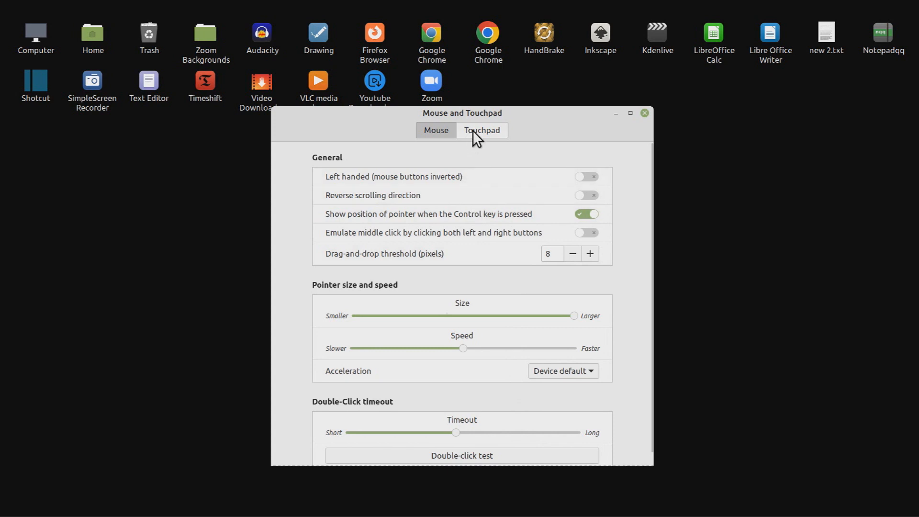
Step: On the Touchpad tab, set 'Touchpad is' to 'Disabled when a mouse is attached'
{"action": "left_click", "coordinate": [481, 130]}
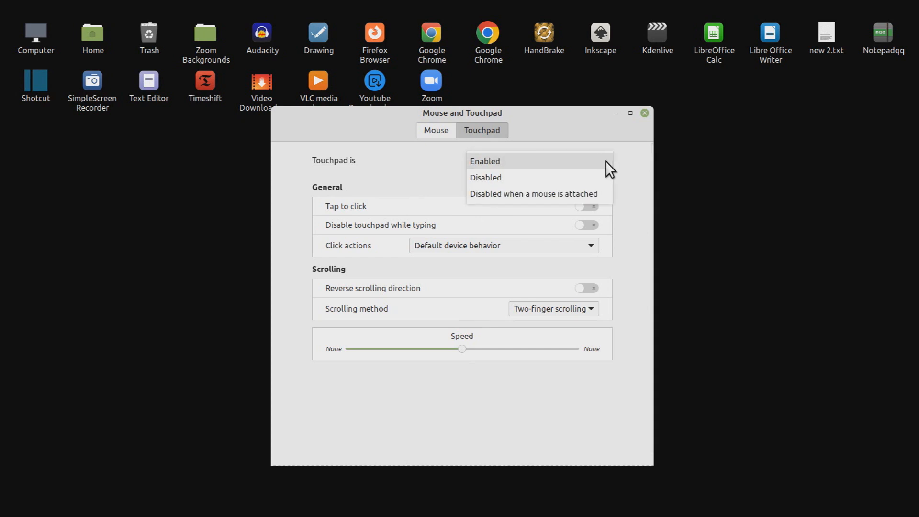
{"action": "left_click", "coordinate": [484, 161]}
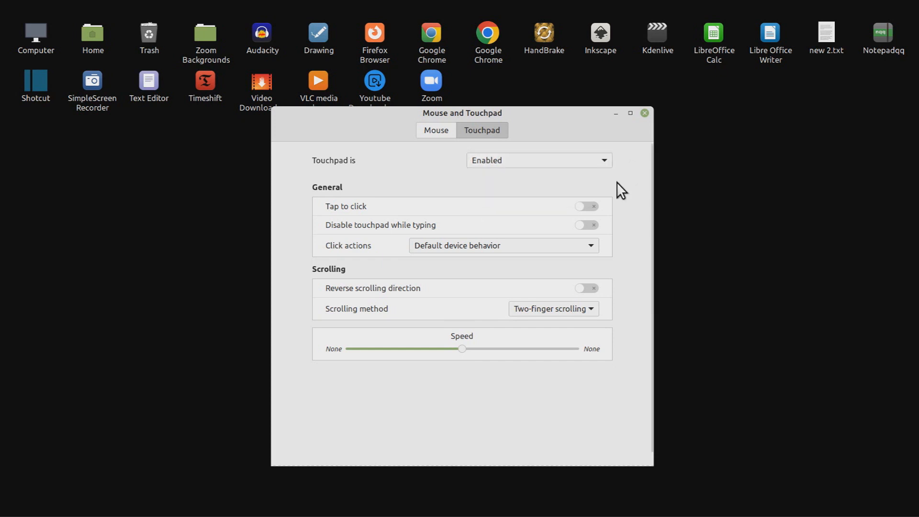
{"action": "mouse_move", "coordinate": [614, 269]}
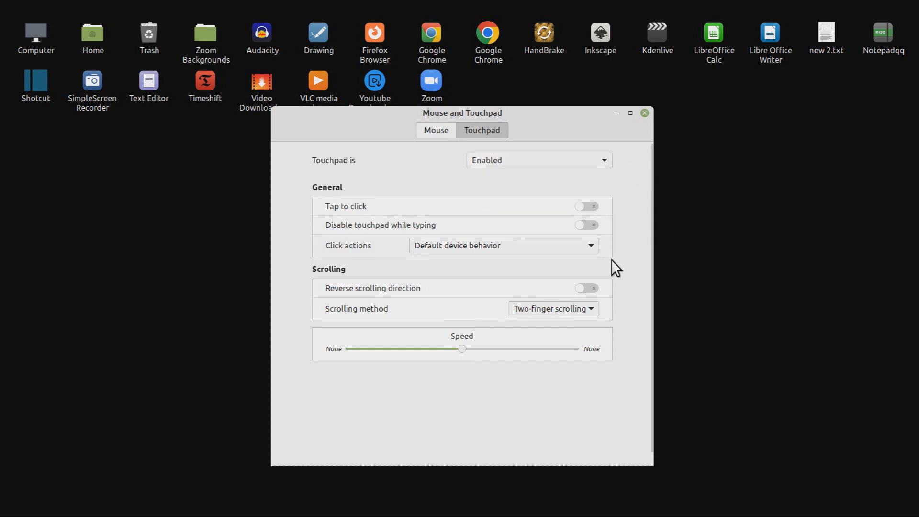
{"action": "mouse_move", "coordinate": [626, 343]}
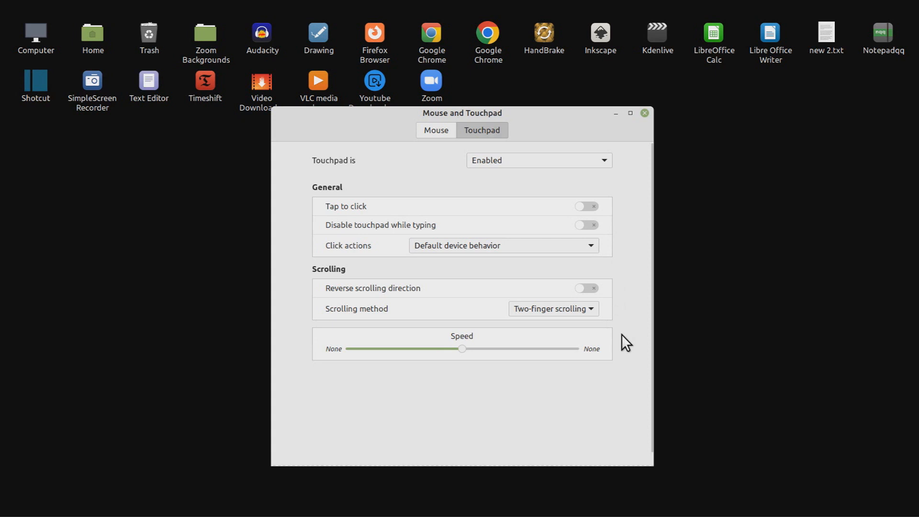
{"action": "mouse_move", "coordinate": [620, 371]}
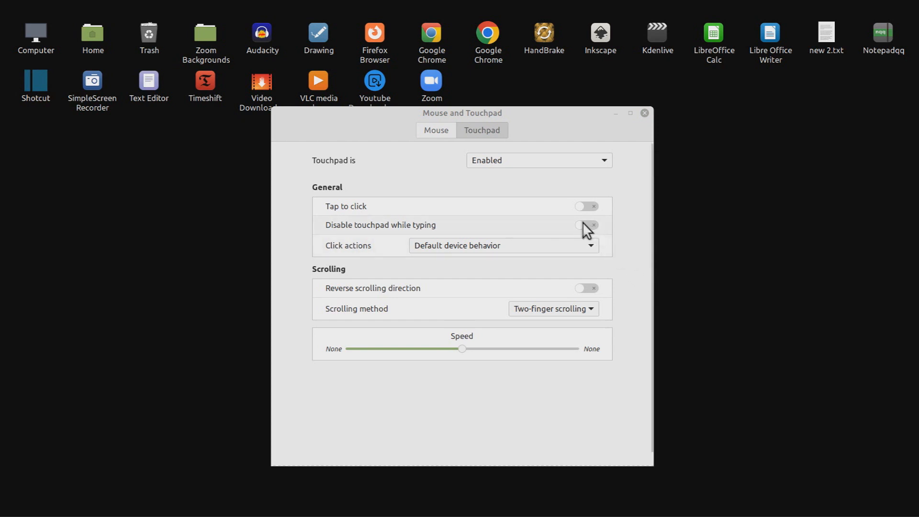
{"action": "mouse_move", "coordinate": [622, 179]}
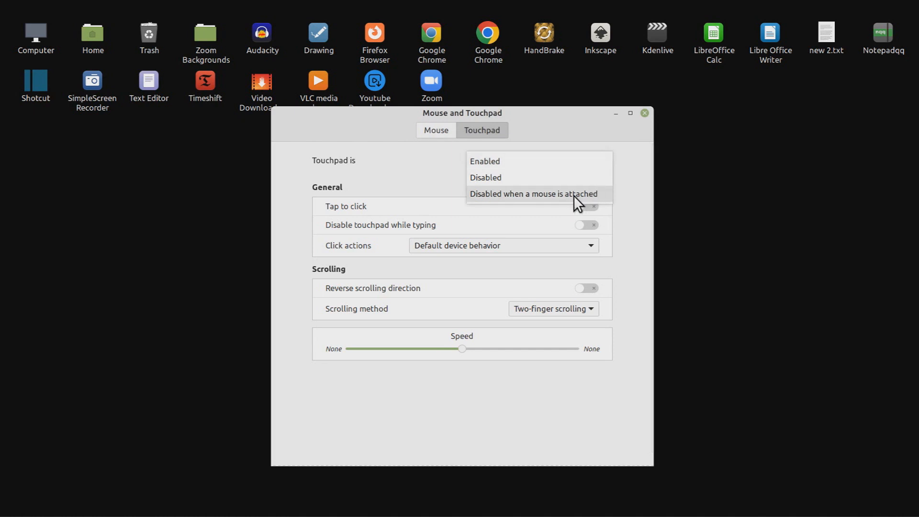
{"action": "left_click", "coordinate": [533, 194]}
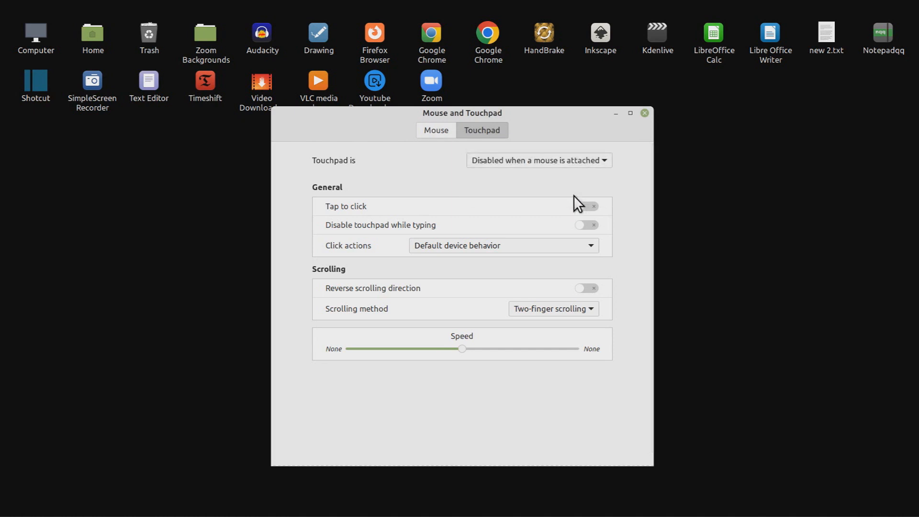